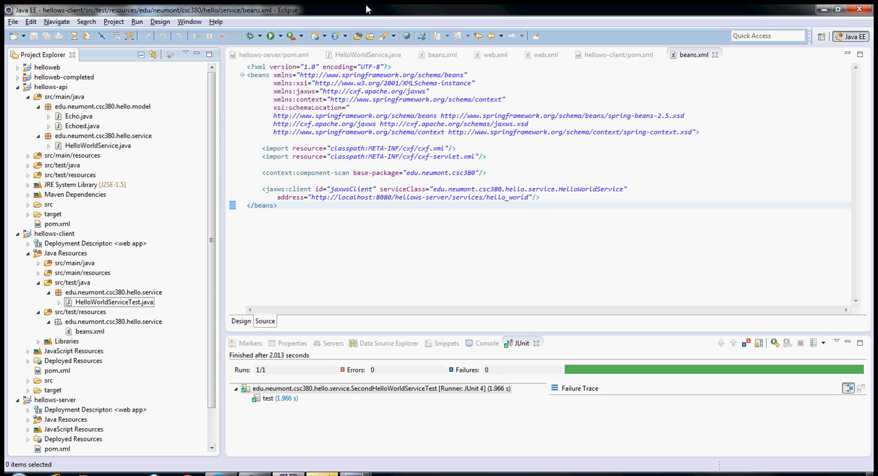
mouse_move(146, 350)
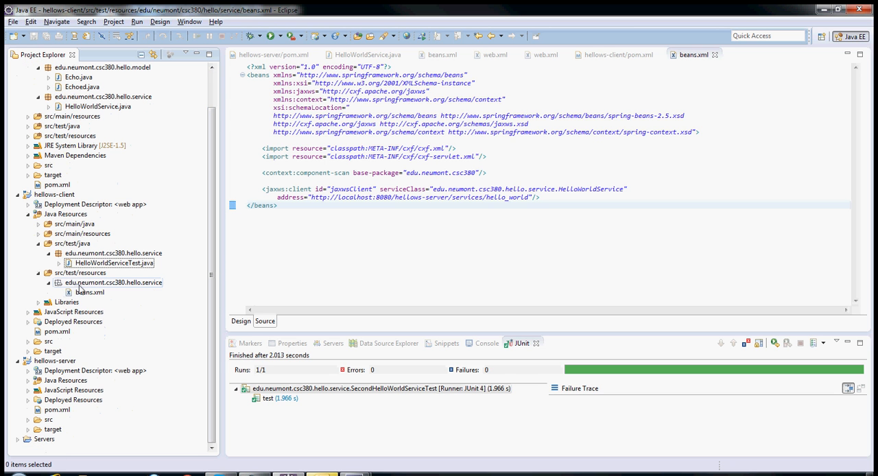
- Locate beans.xml in the service package under src/test/resources and review it
left_click(90, 291)
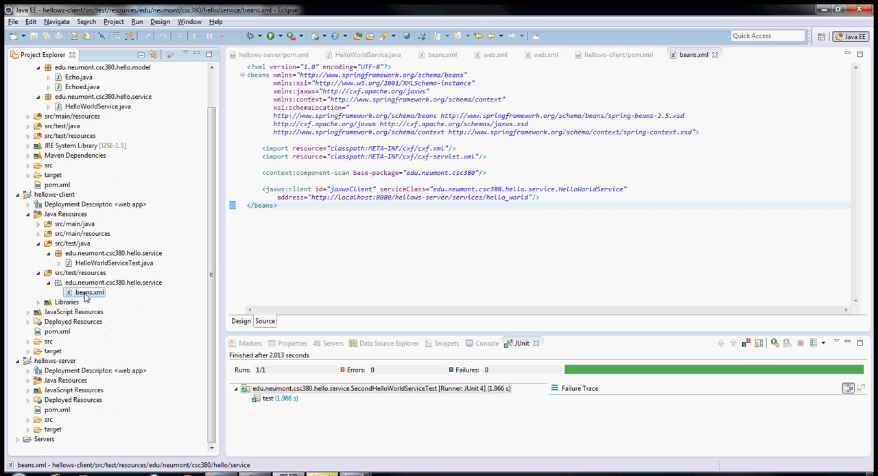
mouse_move(96, 297)
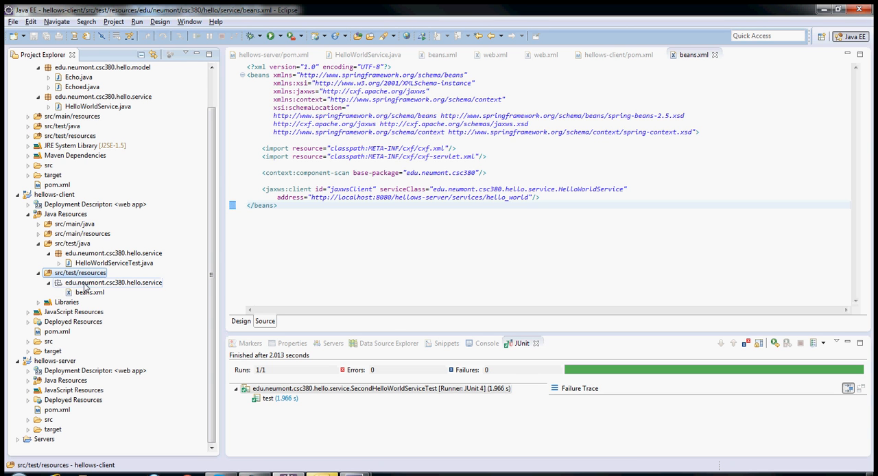
left_click(112, 282)
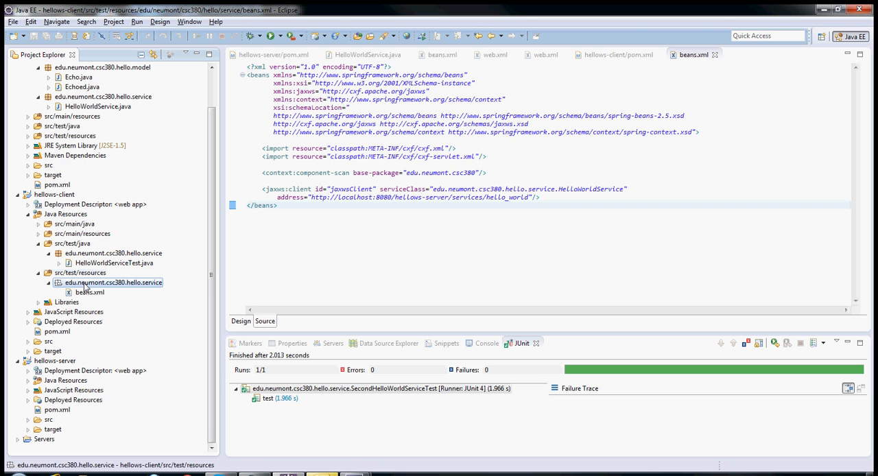
mouse_move(86, 288)
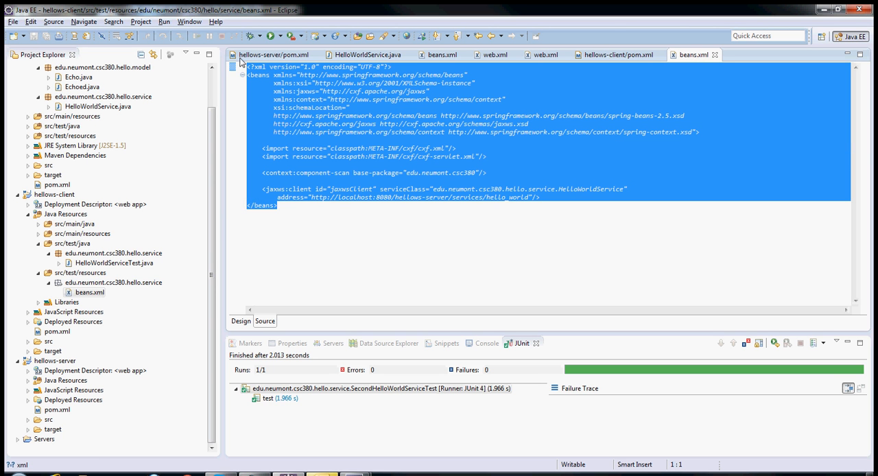
left_click(277, 206)
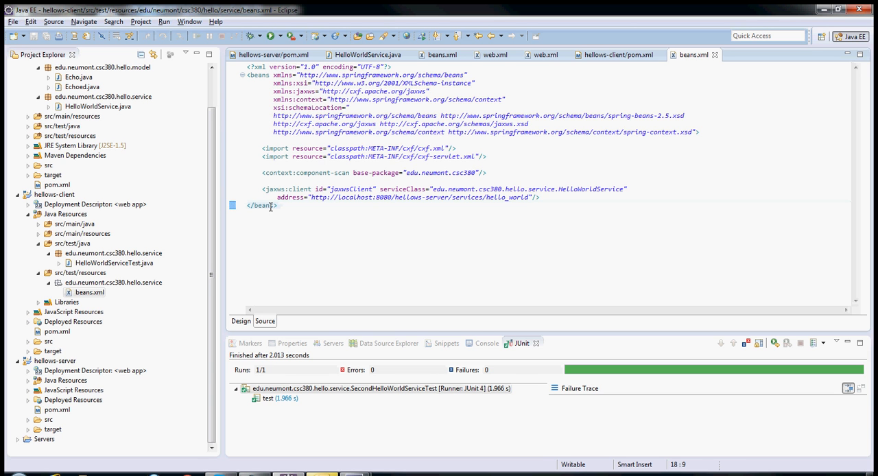
mouse_move(313, 189)
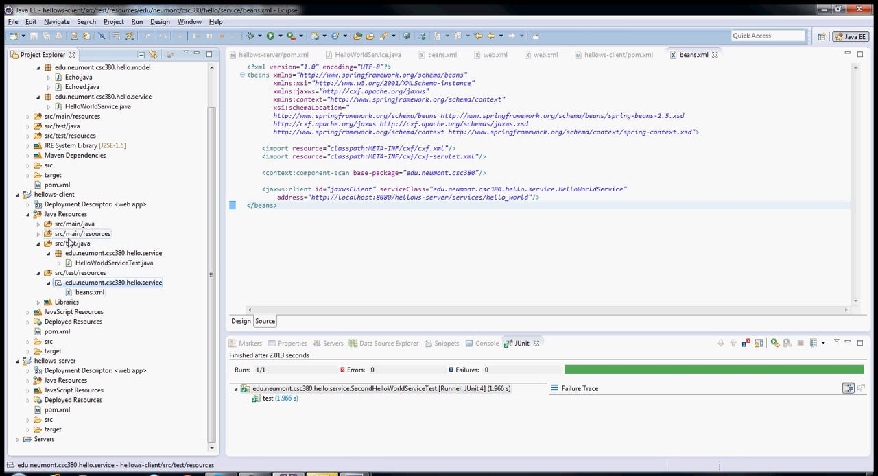
left_click(76, 245)
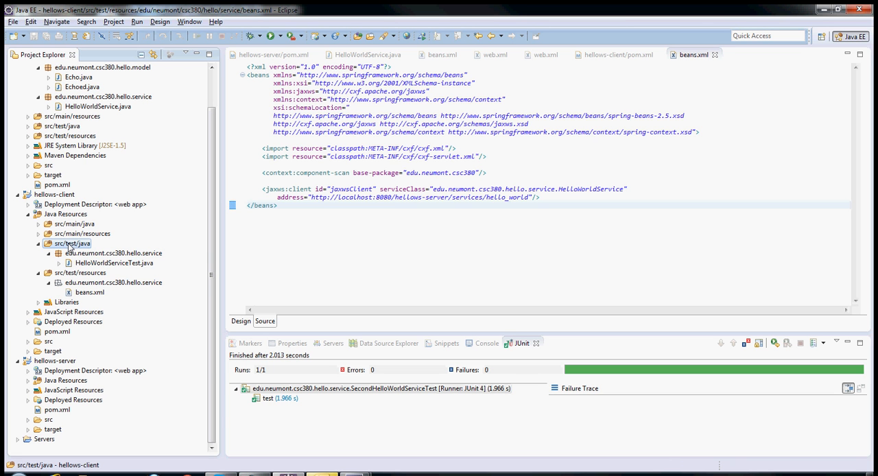
left_click(113, 263)
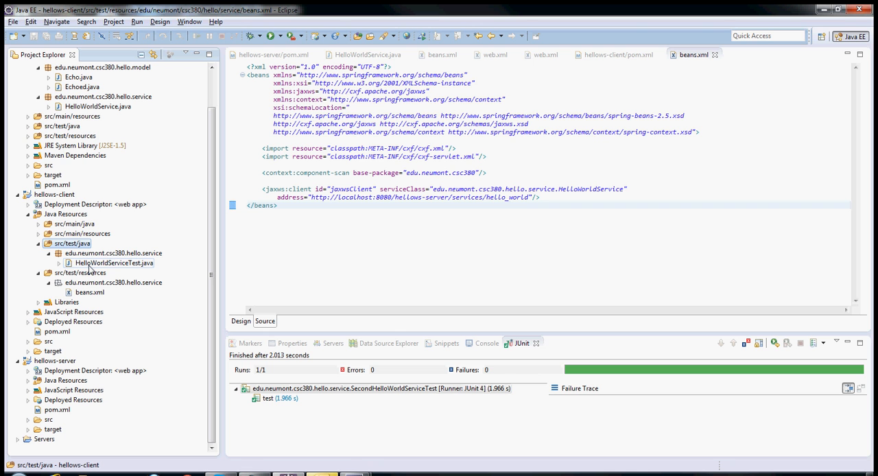
mouse_move(89, 269)
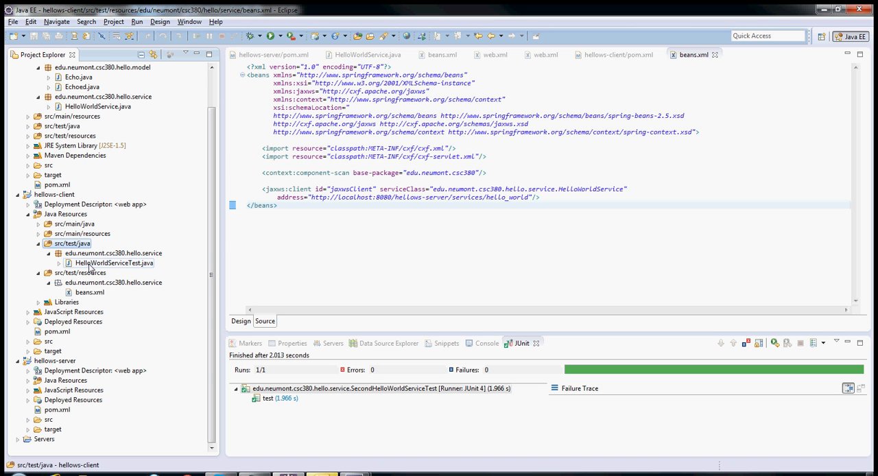
- Browse the service package under src/test/java and bring up hellows-client's pom.xml dependencies
left_click(72, 245)
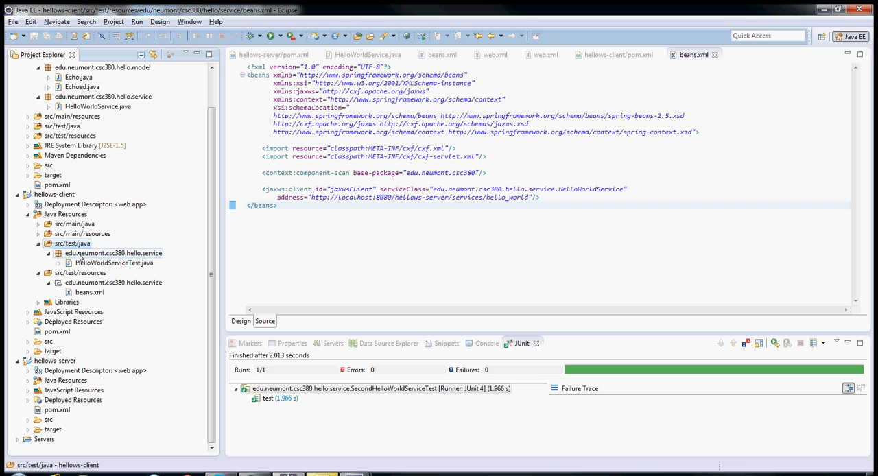
left_click(89, 292)
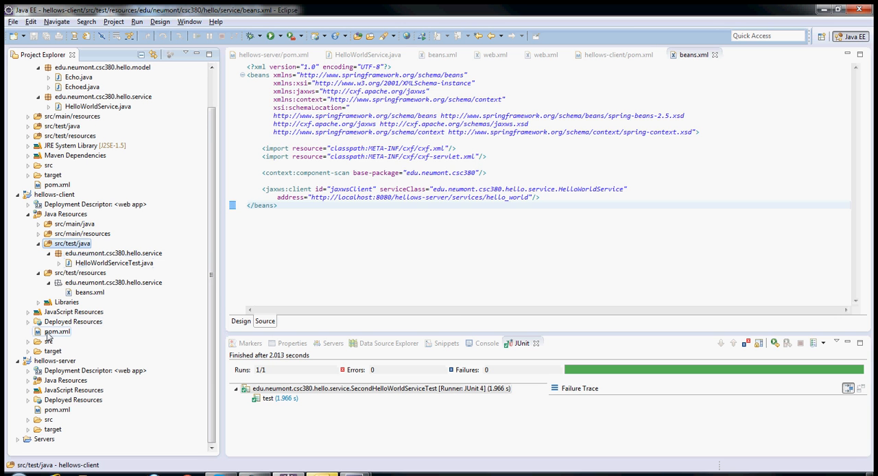
left_click(617, 55)
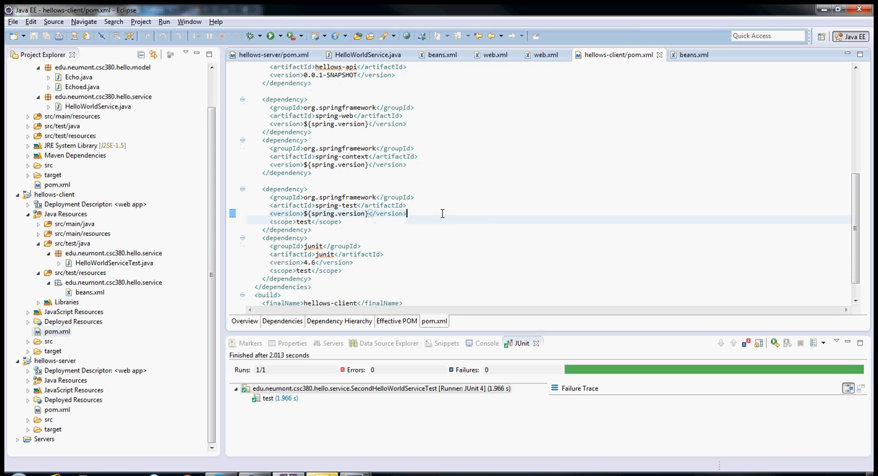
left_click(406, 214)
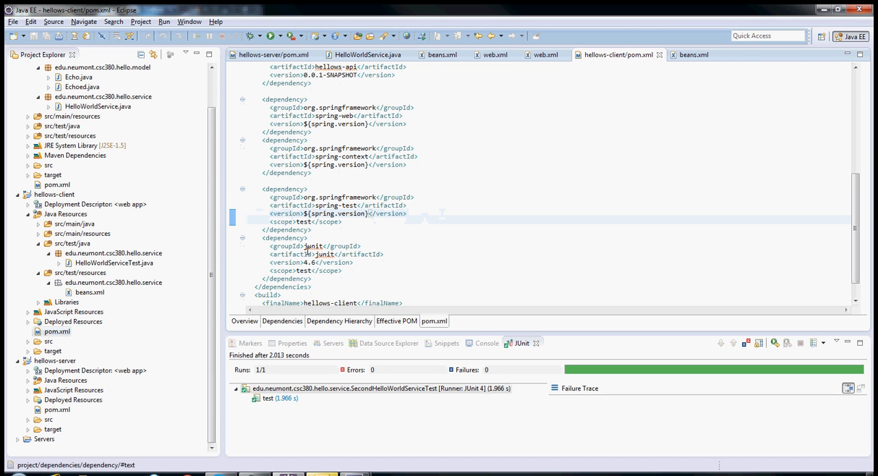
left_click(286, 239)
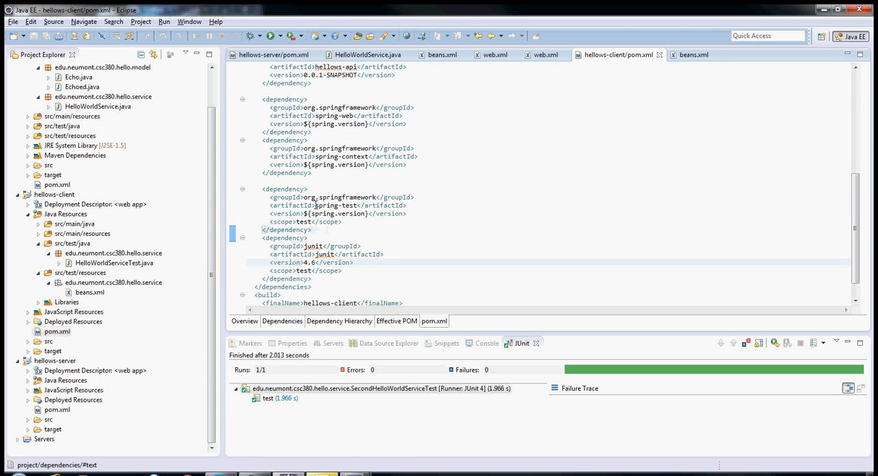
double_click(337, 206)
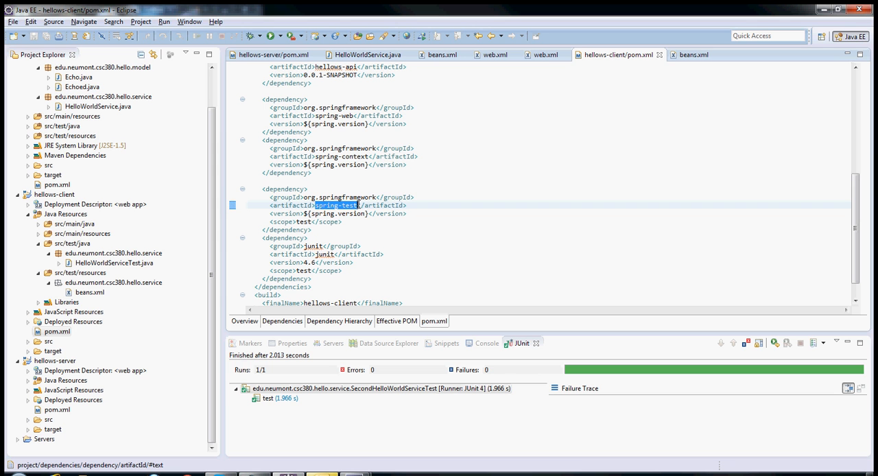
mouse_move(252, 194)
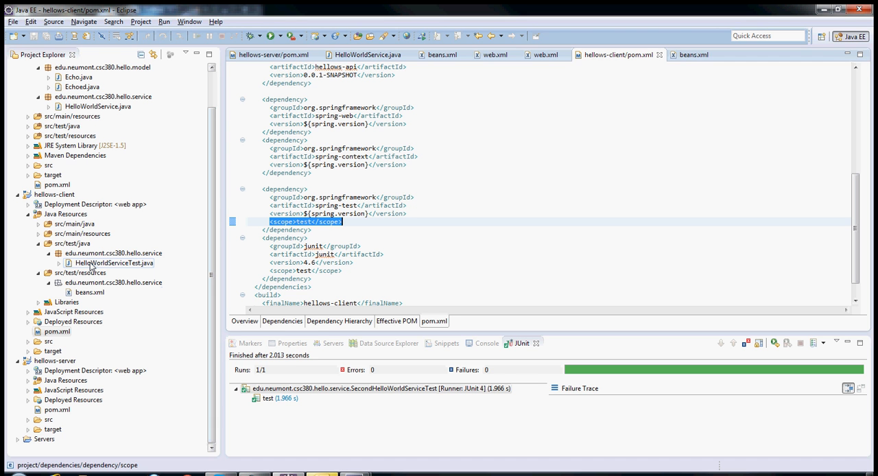
left_click(113, 252)
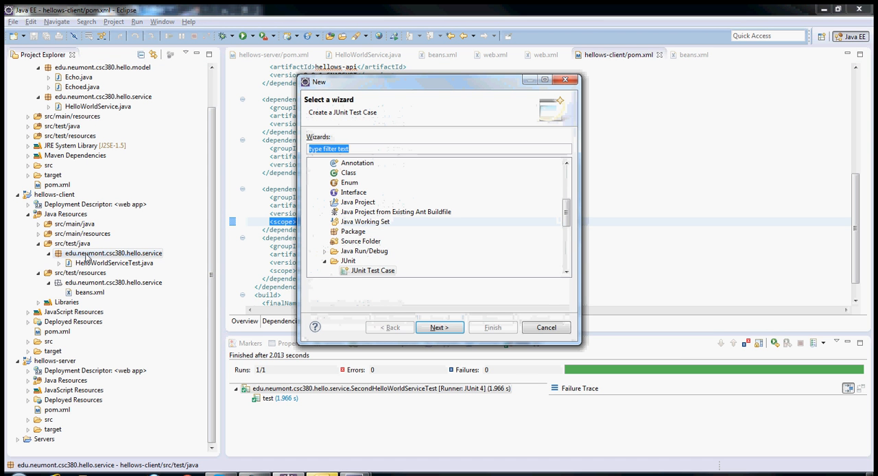
- Start a new JUnit Test Case via the New wizard filtered by 'Jun'
type("Jun")
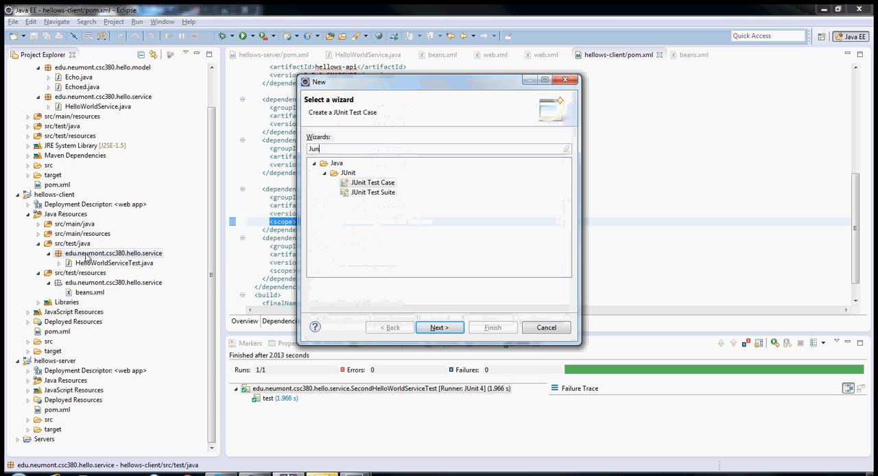
left_click(373, 182)
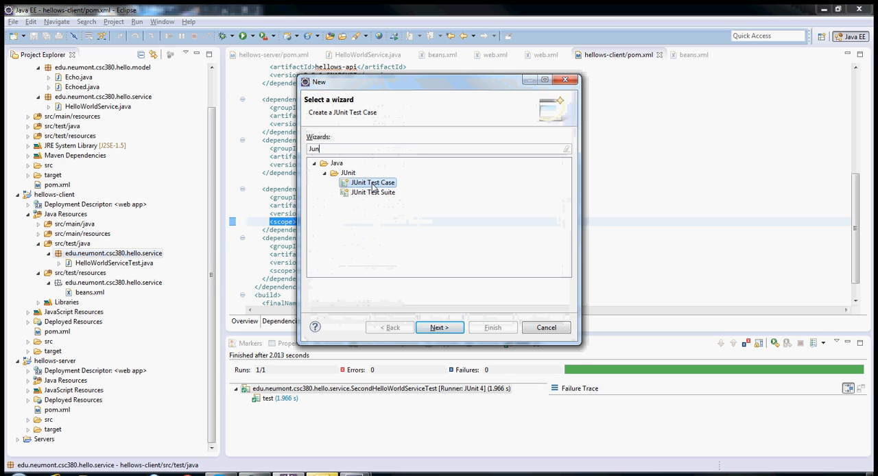
left_click(439, 327)
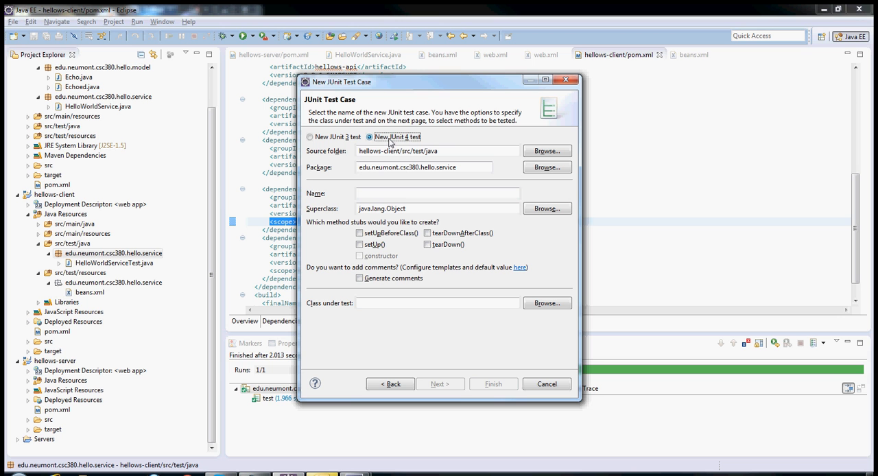
mouse_move(409, 143)
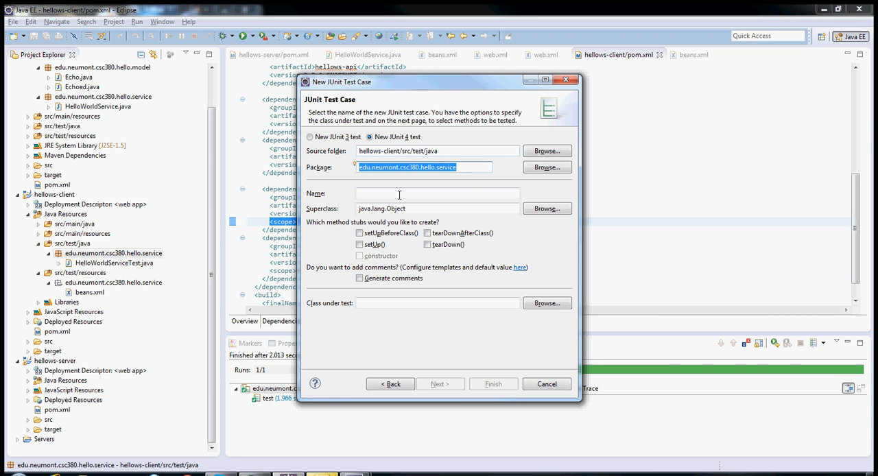
- Name the new JUnit 4 test class SecondHelloWorldServiceTest
left_click(436, 193)
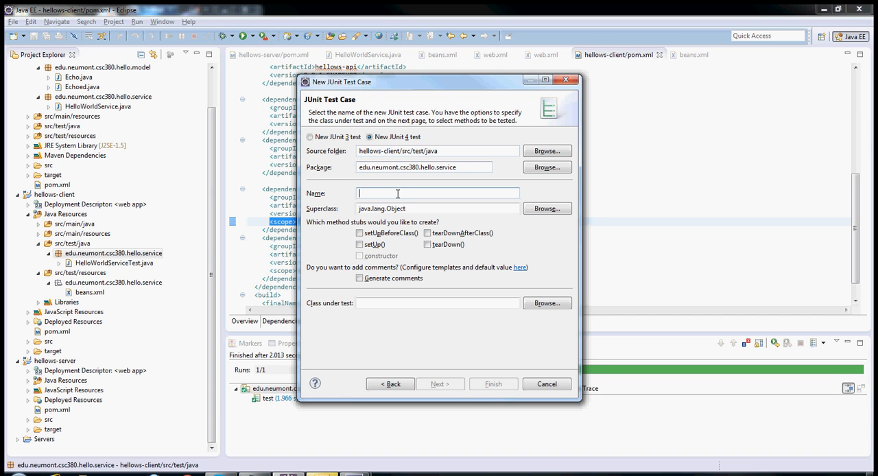
type("Second")
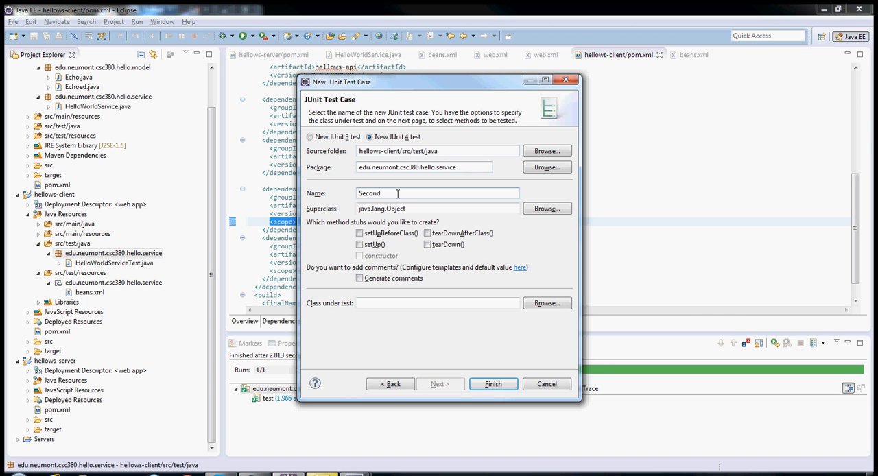
type("HelloW")
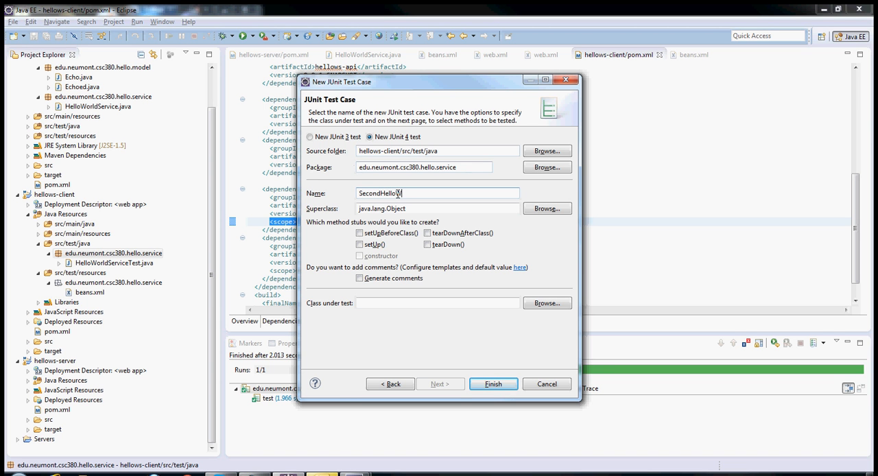
type("WorldServiceTest")
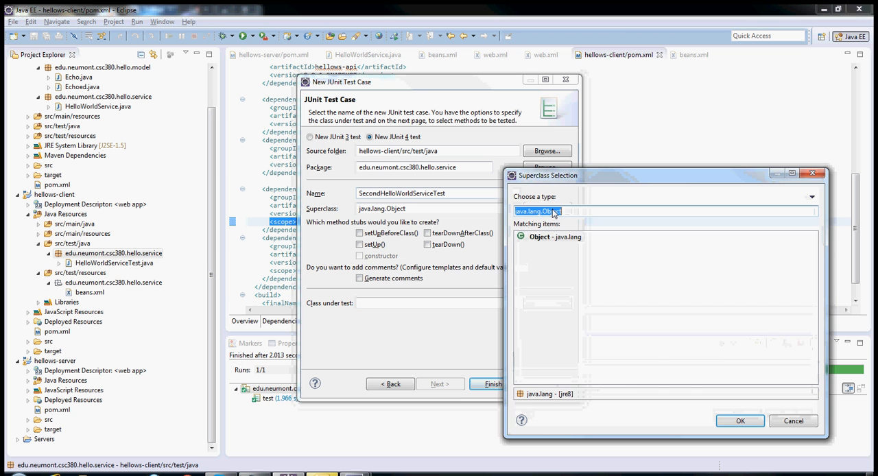
- Choose AbstractJUnit4SpringContextTests as superclass and create SecondHelloWorldServiceTest with a stub test
type("A")
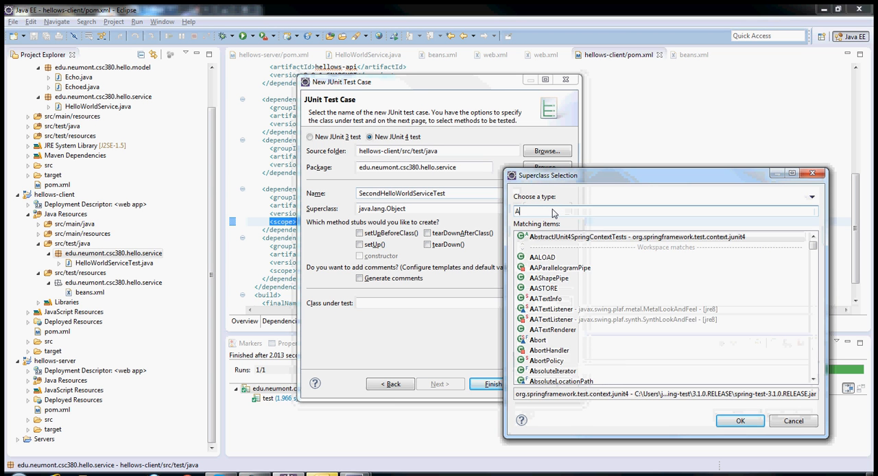
type("bstractJunit4")
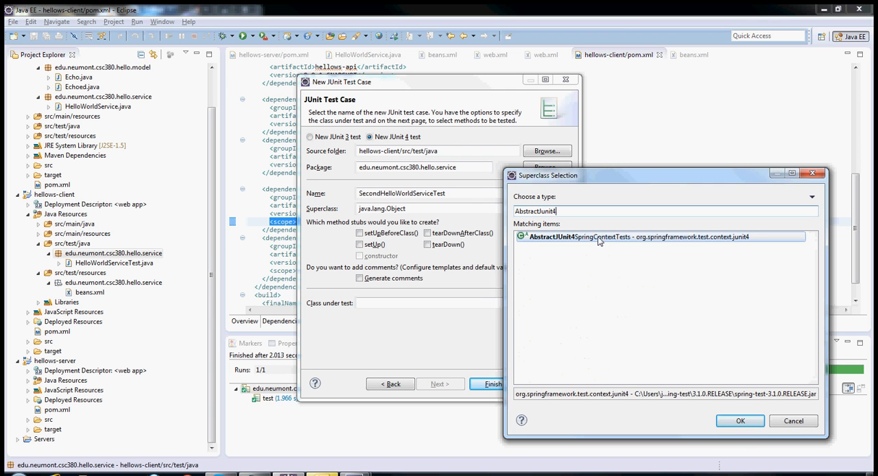
left_click(740, 420)
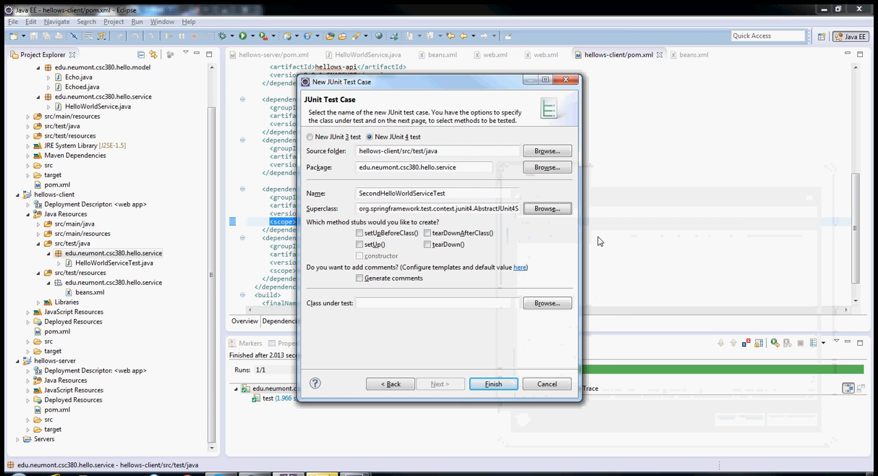
left_click(493, 385)
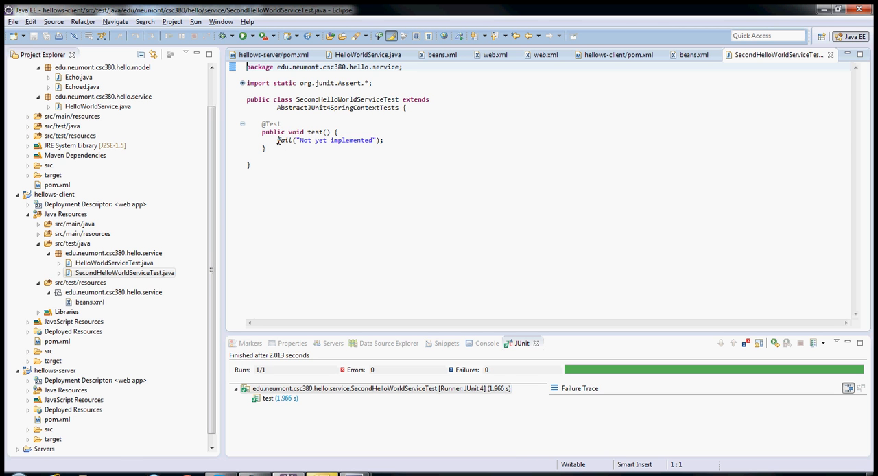
triple_click(330, 140)
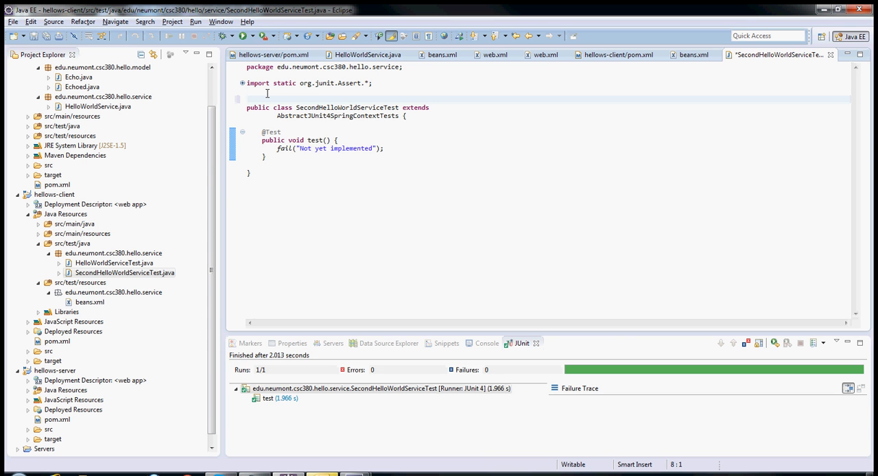
type("@context")
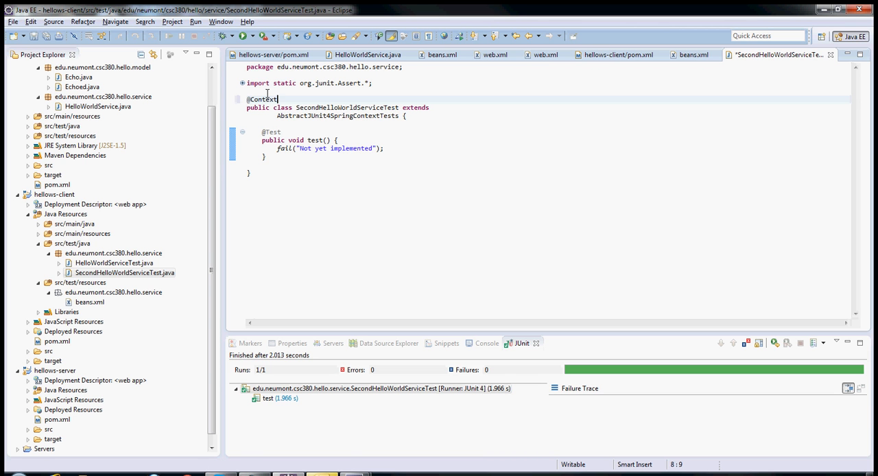
type("Configuration")
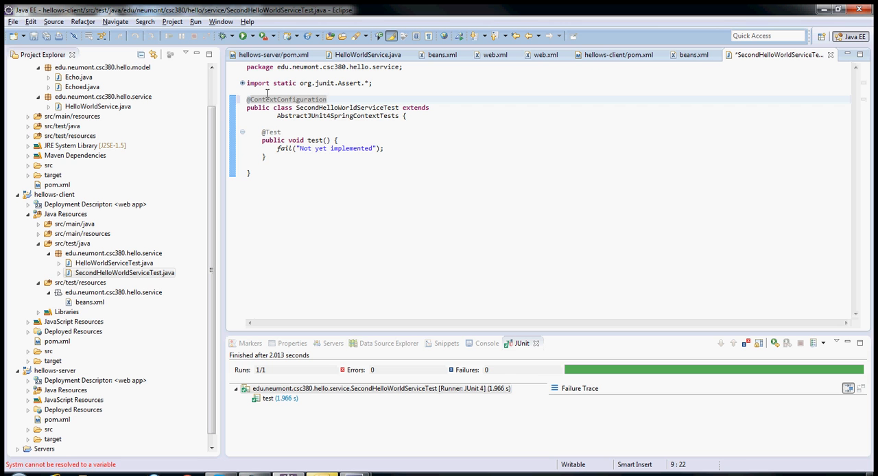
type("(locations)")
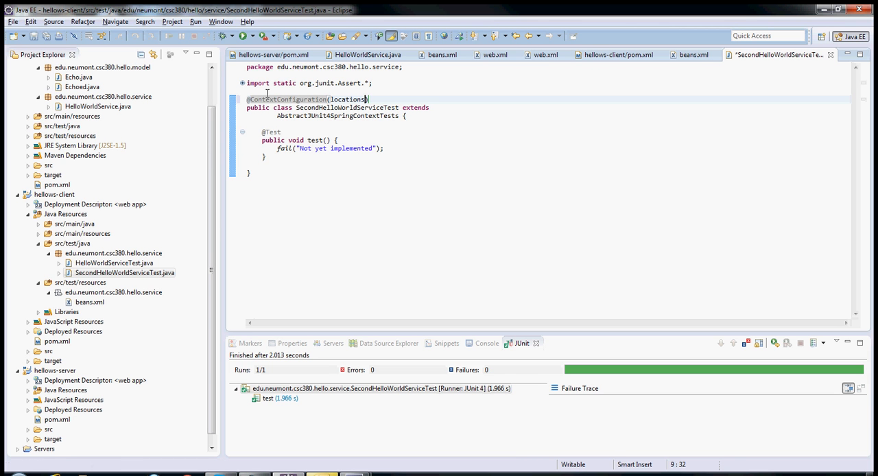
type("=\"beans.xml\"")
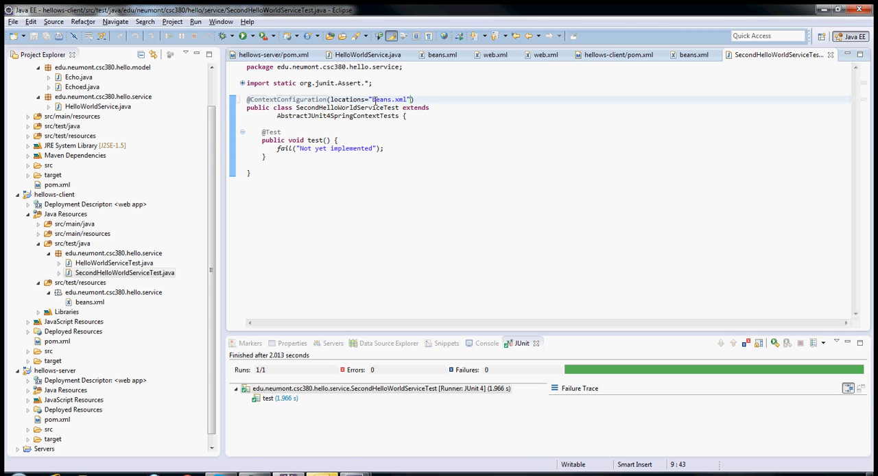
- Check that beans.xml sits in the service package under src/test/resources
double_click(390, 99)
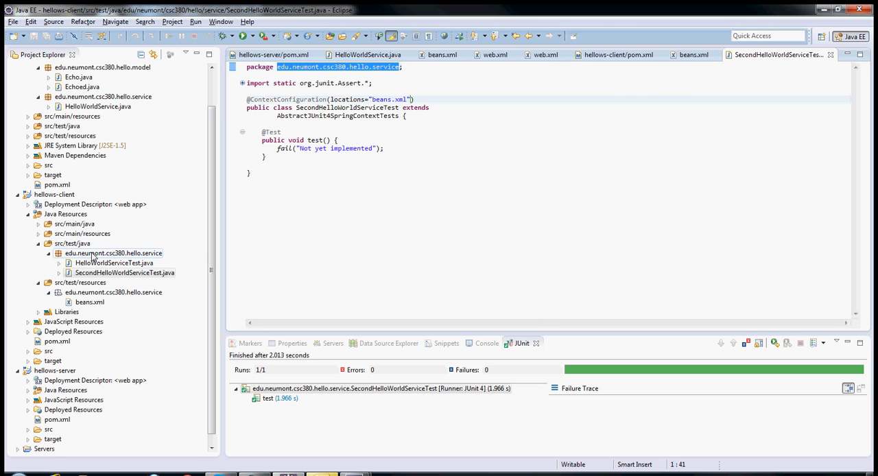
left_click(113, 253)
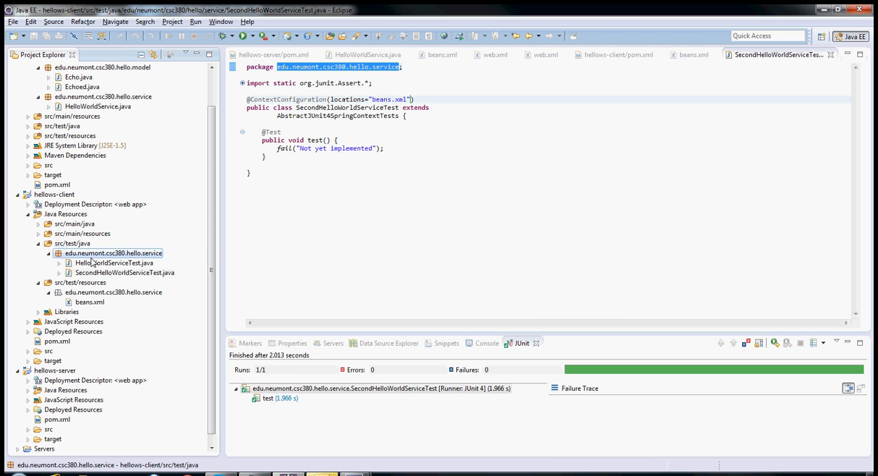
left_click(91, 302)
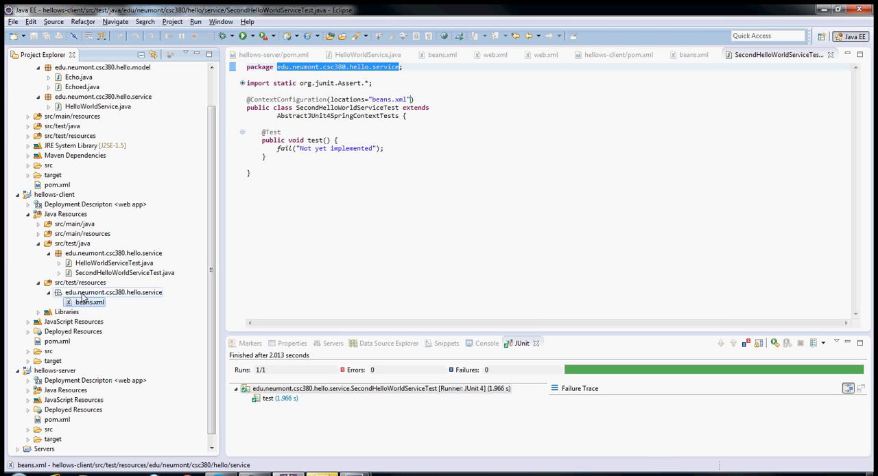
left_click(113, 291)
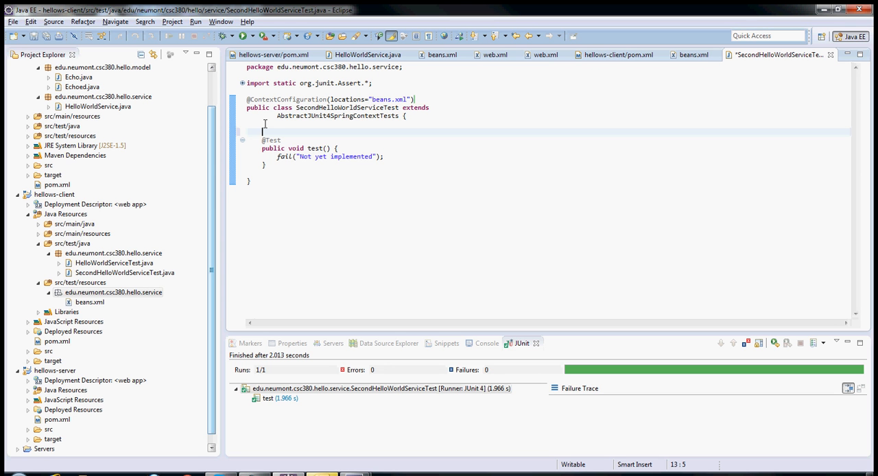
- Declare a private HelloWorldService helloWorldService field in the test class
type("HelloWorldS")
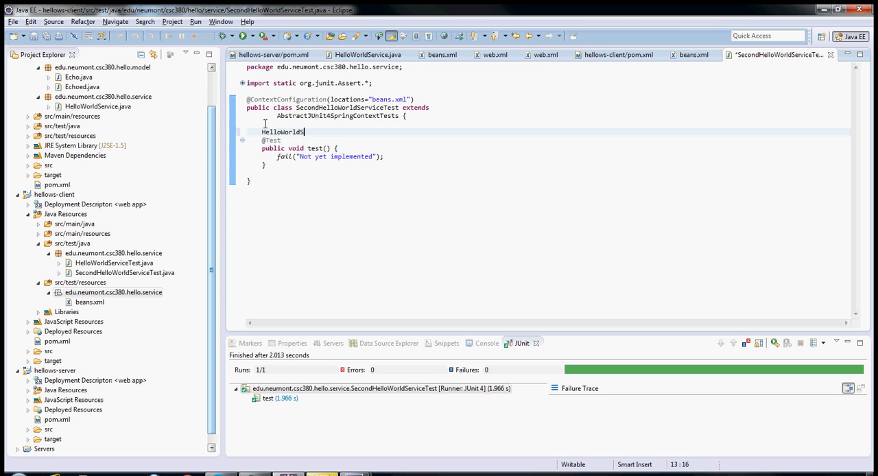
type("helloWorldService;")
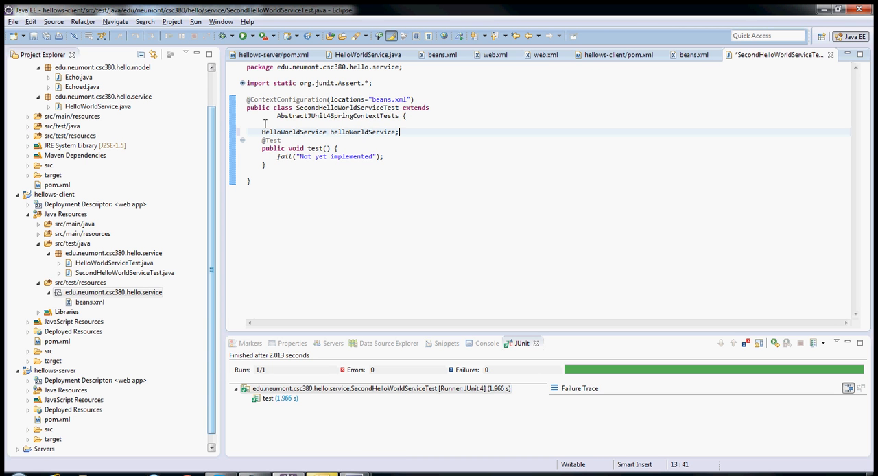
double_click(294, 132)
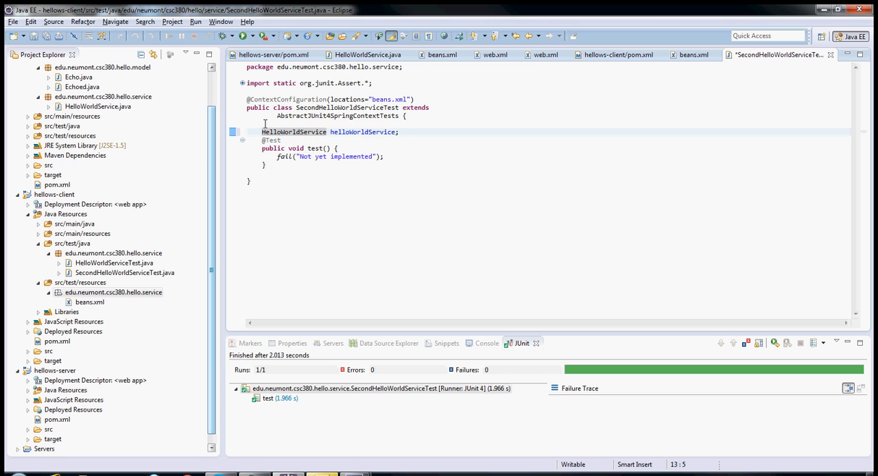
type("private")
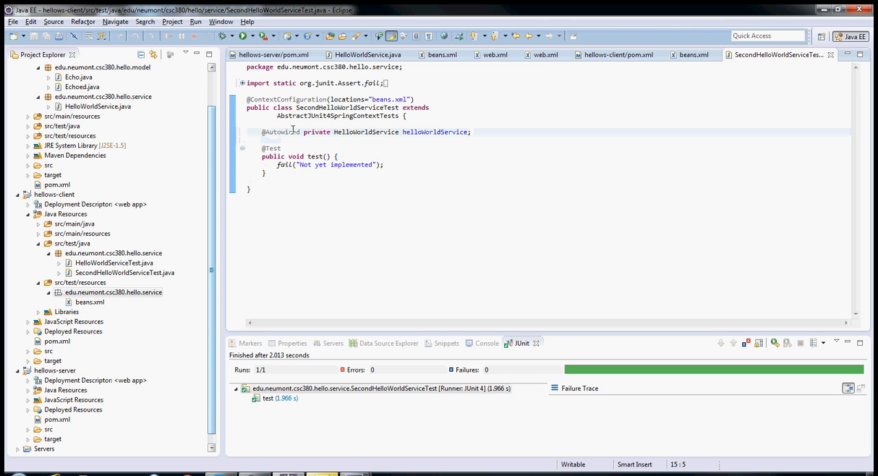
double_click(280, 131)
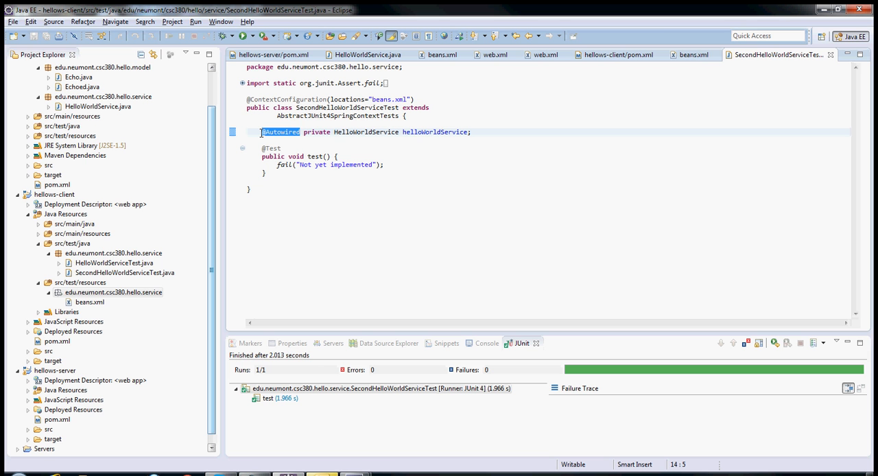
left_click(692, 55)
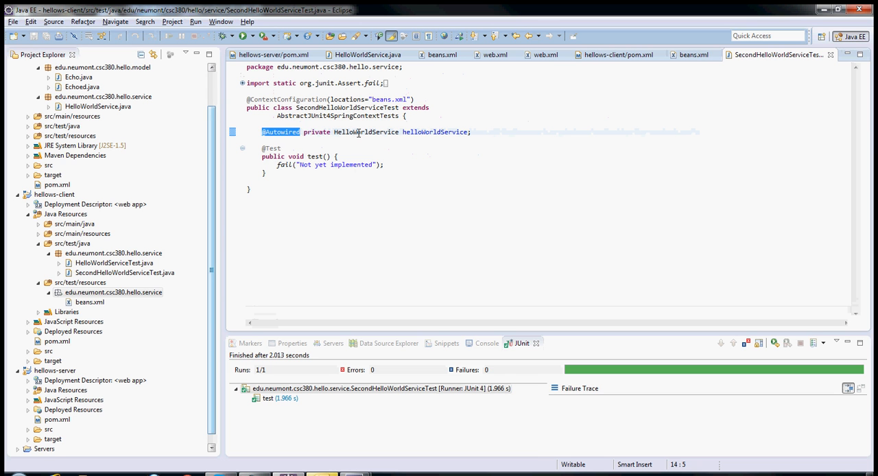
mouse_move(281, 132)
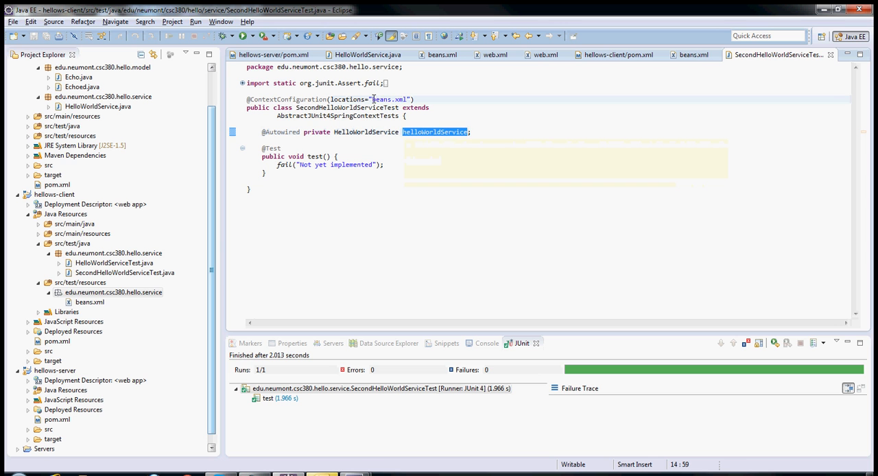
double_click(389, 99)
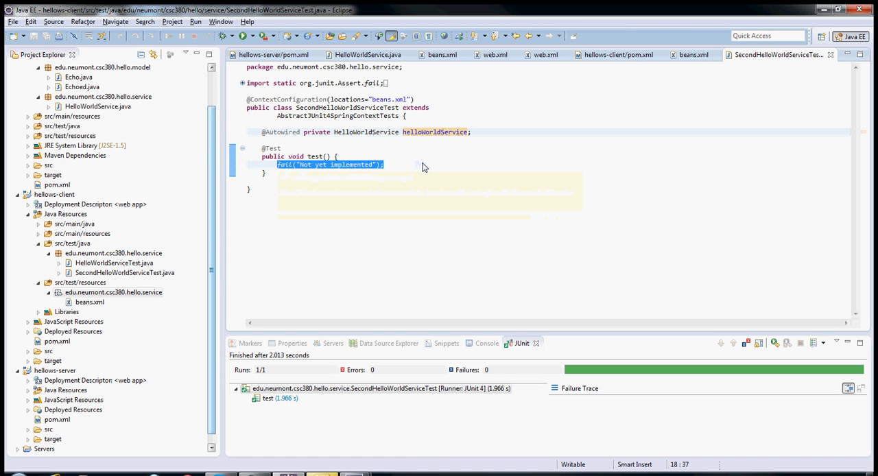
- Replace the fail stub with String response = helloWorldService.sayHello("Bob");
key("Delete")
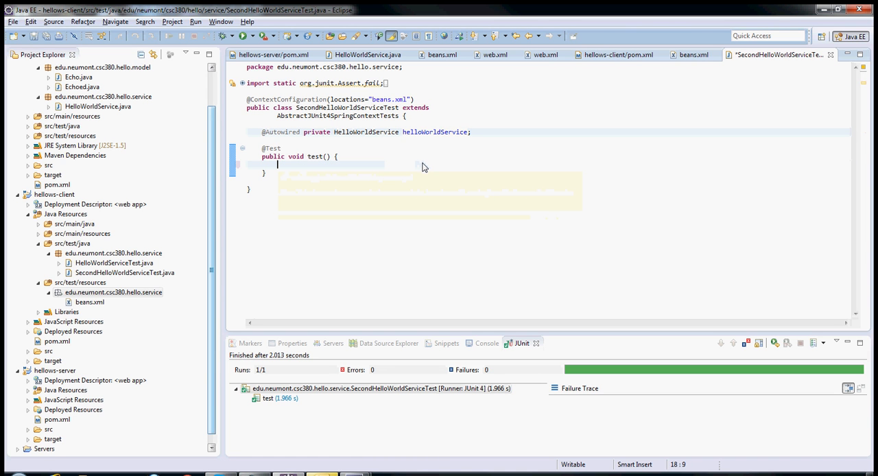
type("s")
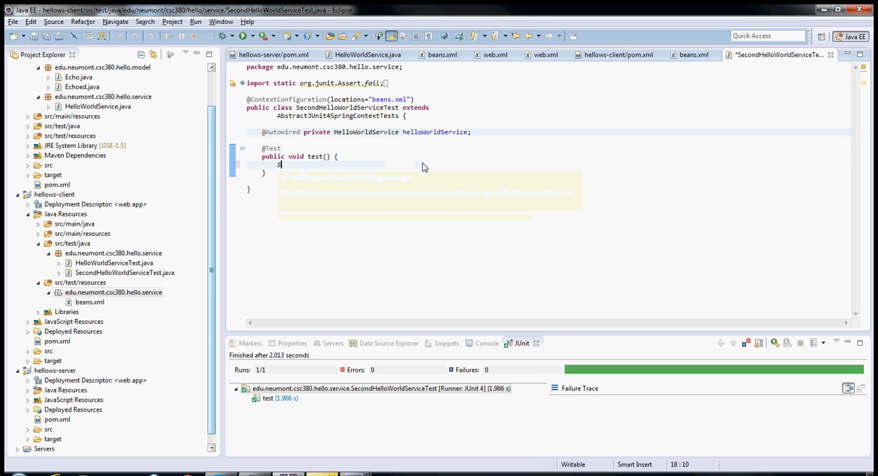
type("tring response -=")
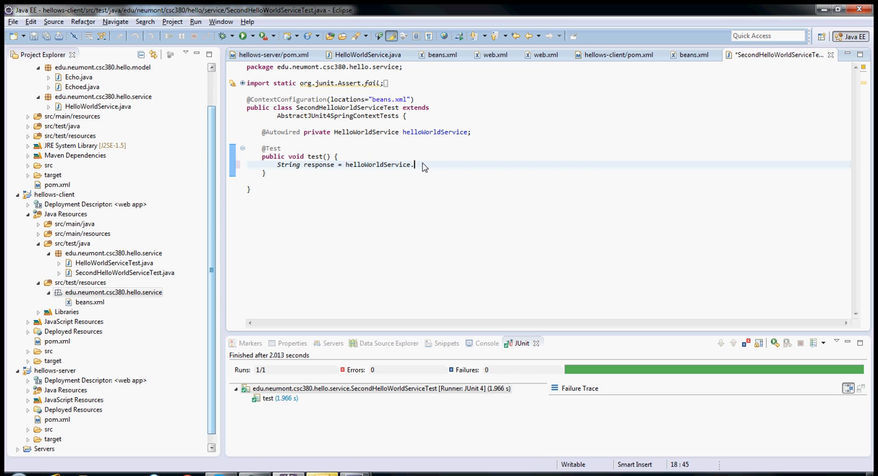
type(".")
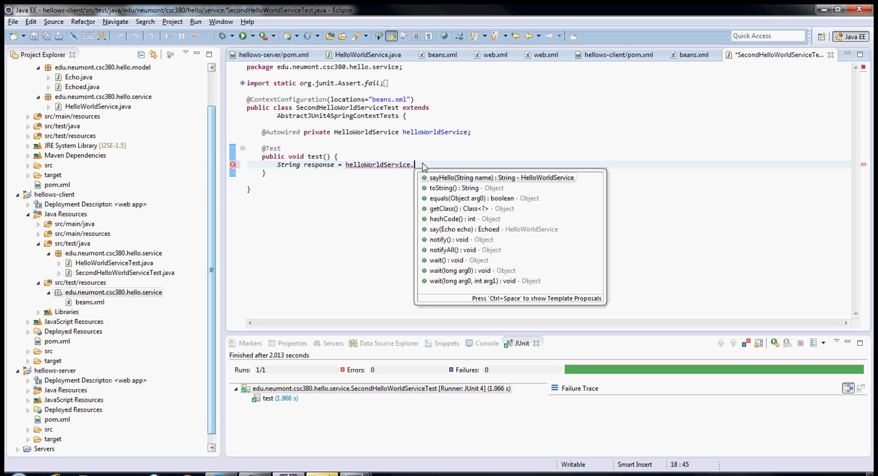
type("sayHello(name")
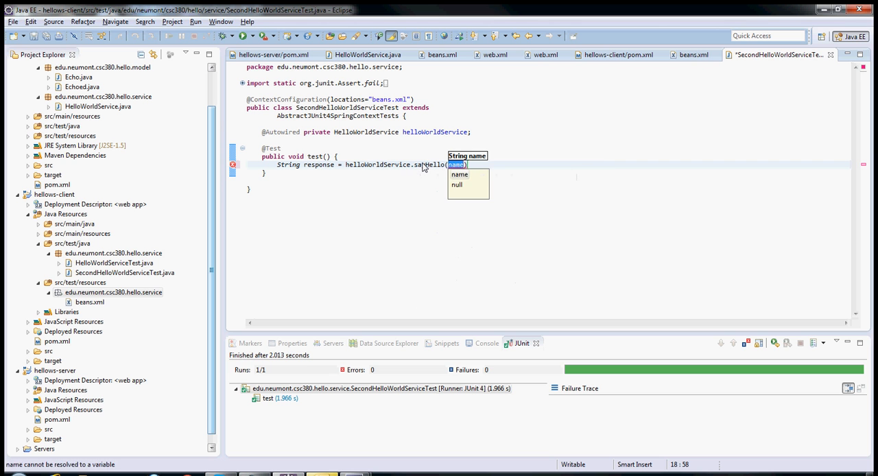
type("\"Bob\"")
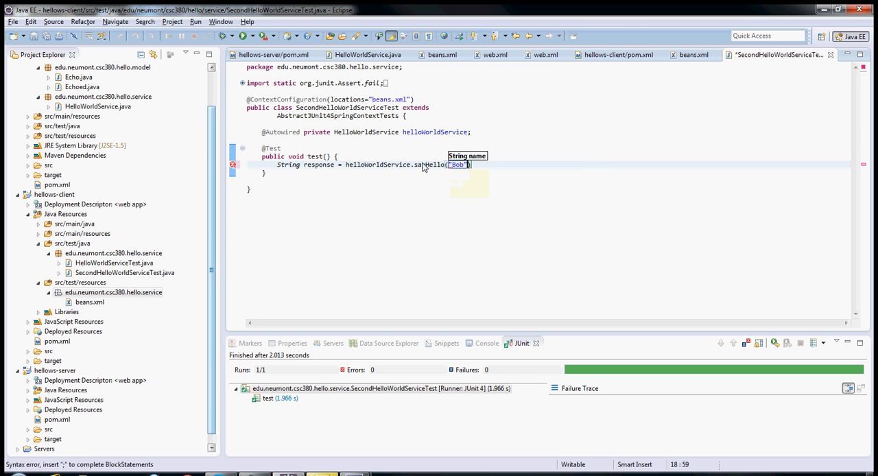
type(";")
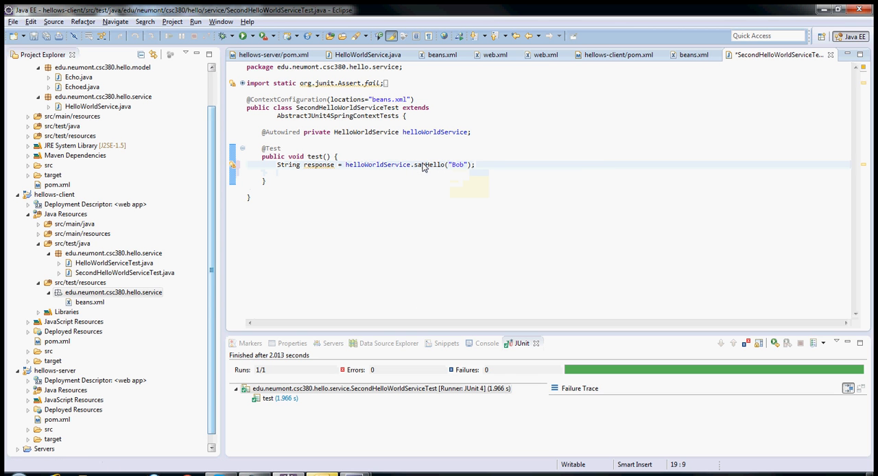
- Add Assert.assertEquals("hi", response) to check the greeting
type("Assert.")
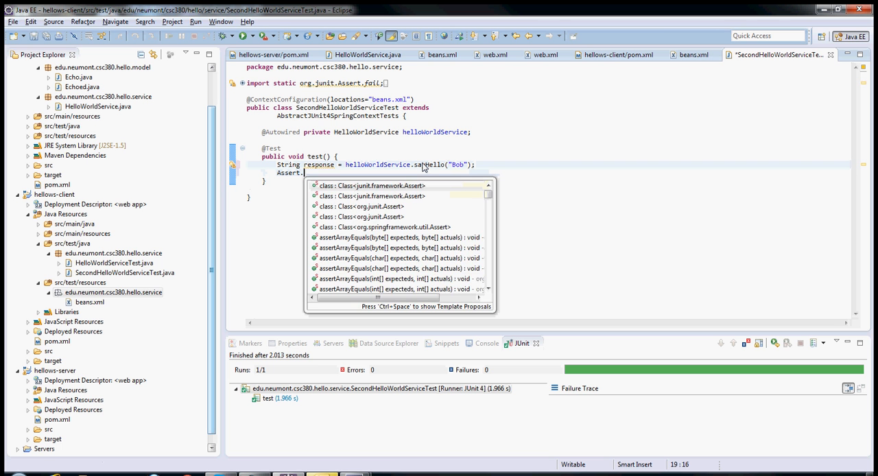
type("assert")
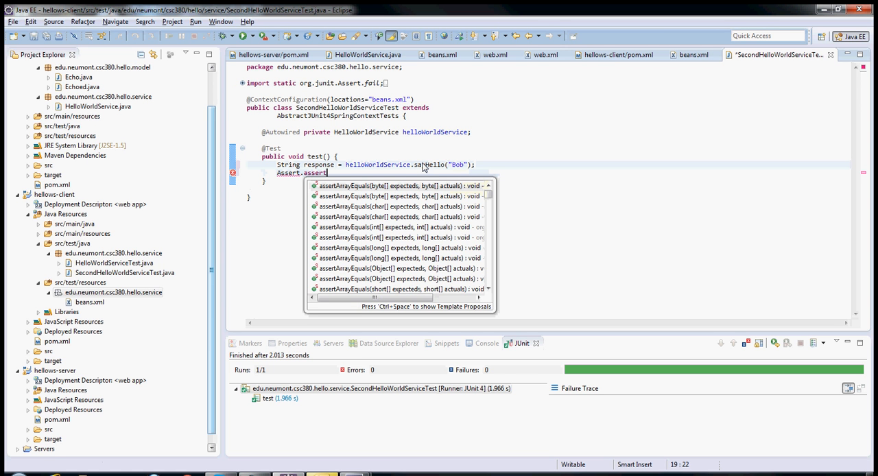
type("Equals(\"\", actual")
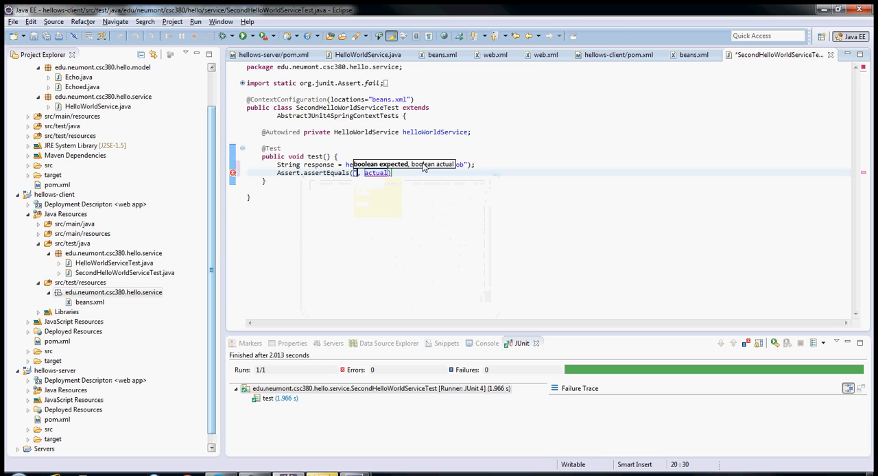
type("\"hi\"")
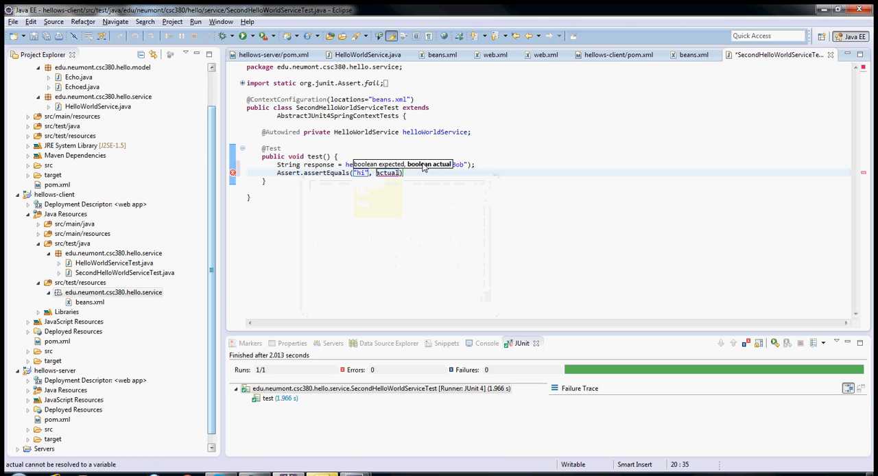
type("response")
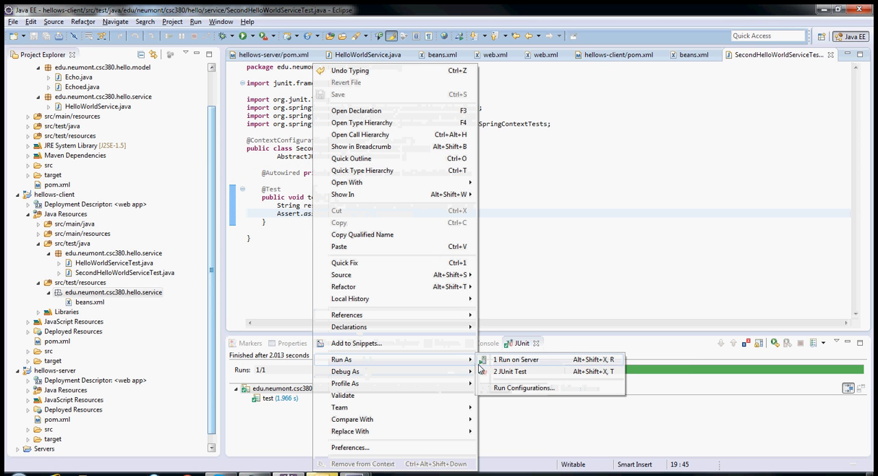
- Run SecondHelloWorldServiceTest as a JUnit test and view its green result in the JUnit view
left_click(511, 370)
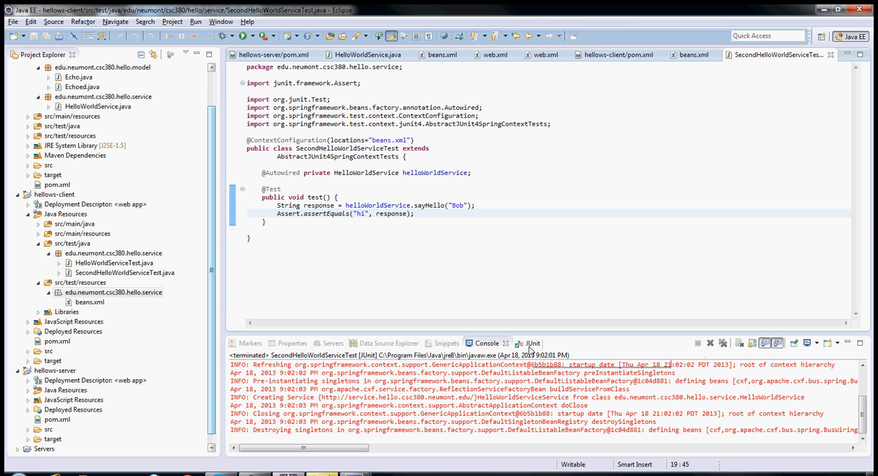
left_click(523, 343)
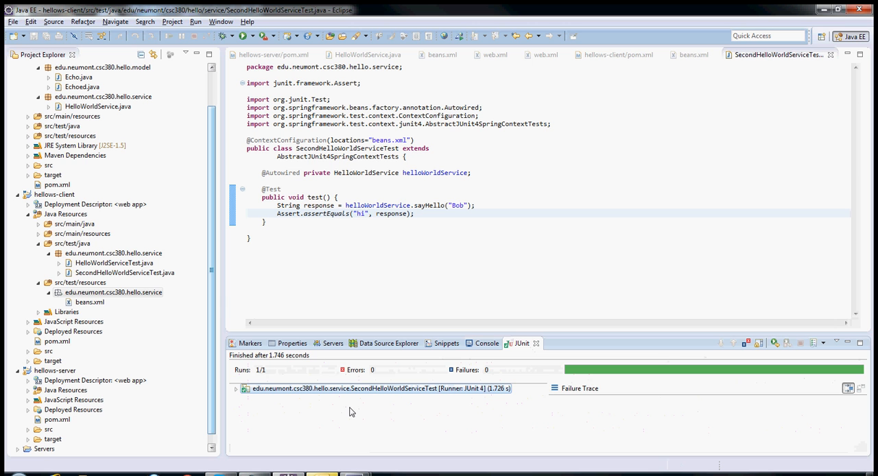
mouse_move(362, 208)
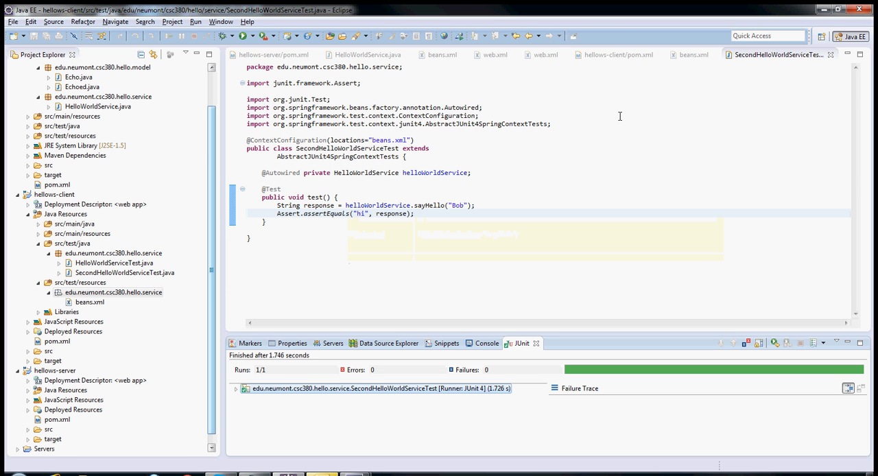
mouse_move(634, 121)
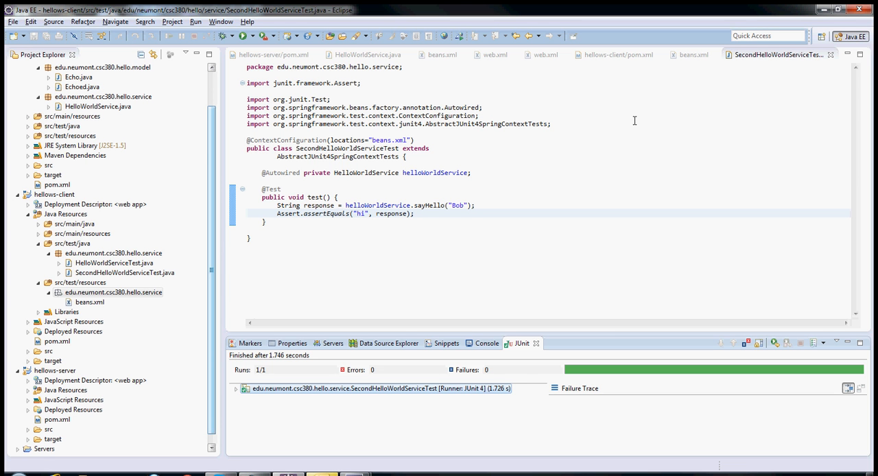
mouse_move(801, 189)
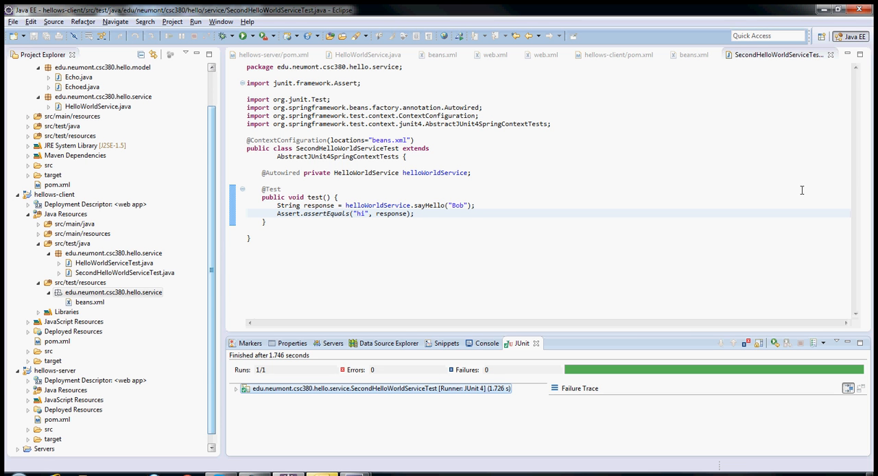
mouse_move(703, 134)
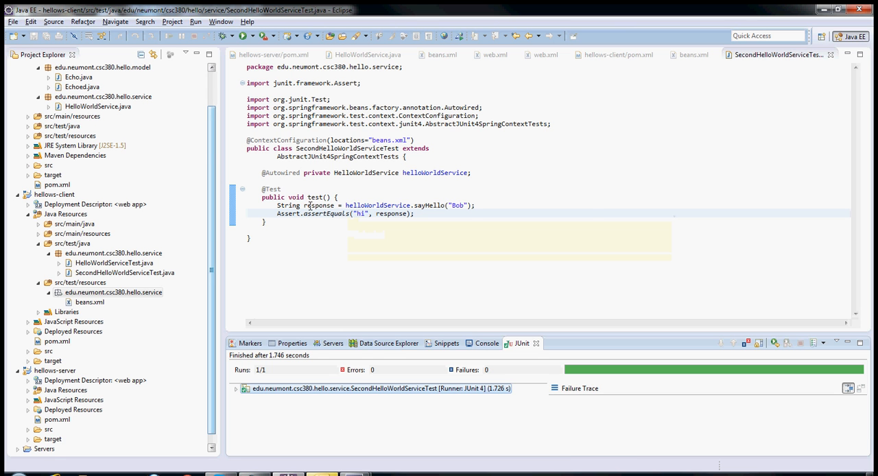
double_click(319, 206)
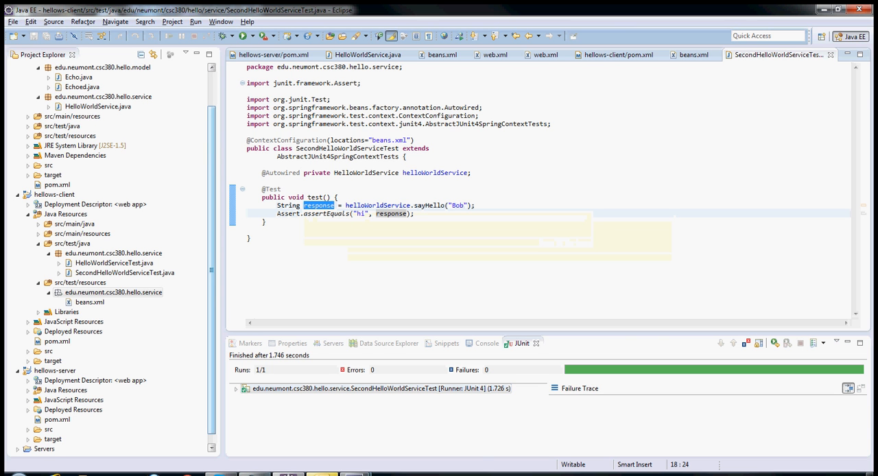